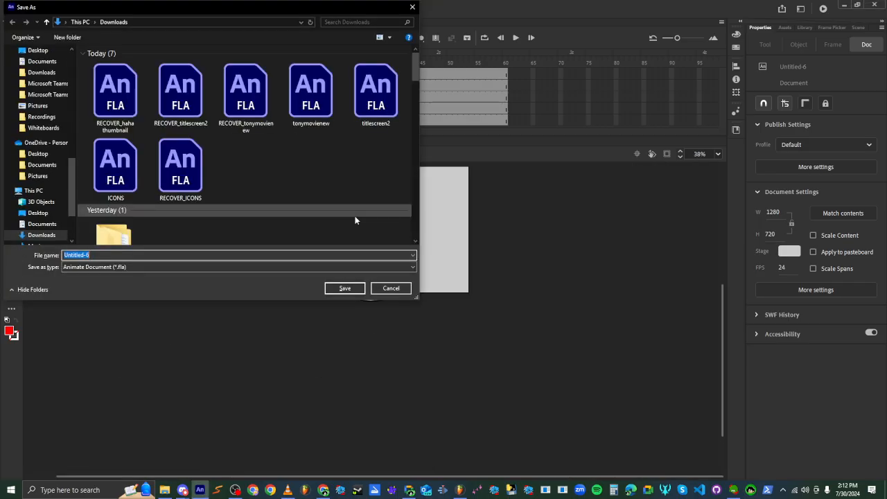
Save the untitled document as 'anima' in the Downloads folder.
{"action": "type", "text": "anima"}
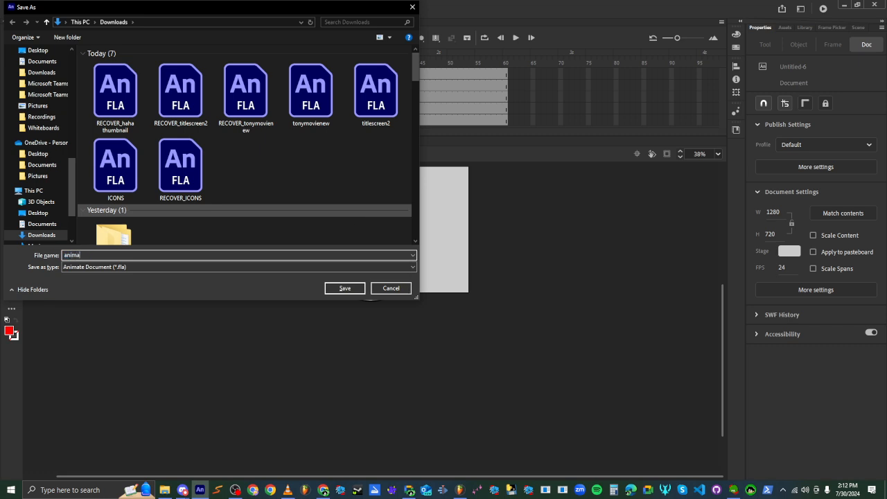
{"action": "left_click", "coordinate": [344, 289]}
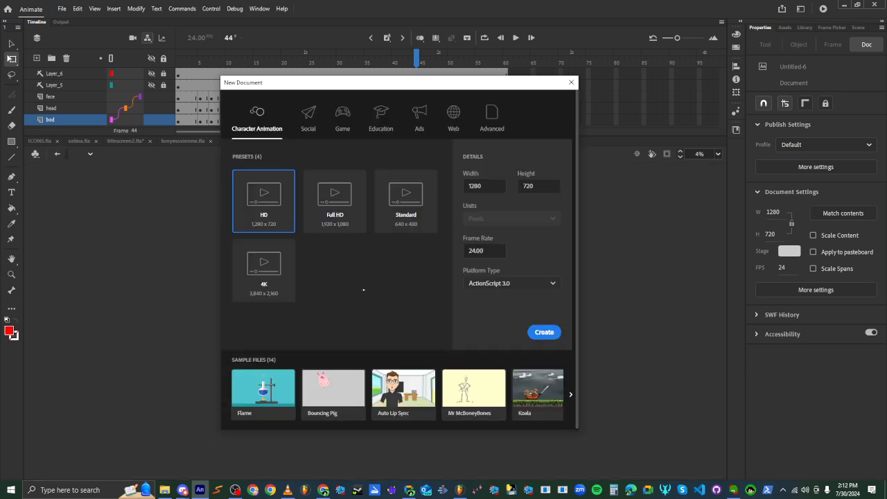
Create the new HD 1280×720, 24 fps Character Animation document.
{"action": "left_click", "coordinate": [543, 332]}
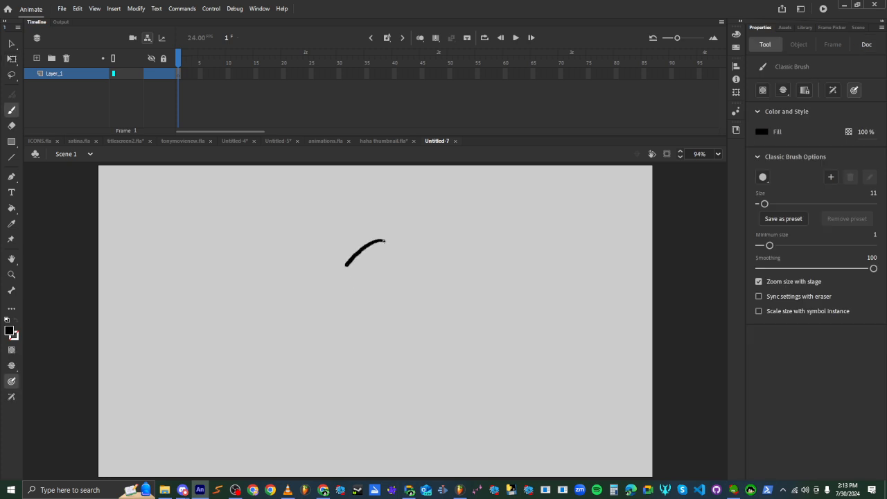
Draw the round face outline and begin its inner features with the Classic Brush.
{"action": "left_click_drag", "start_coordinate": [368, 238], "coordinate": [395, 298]}
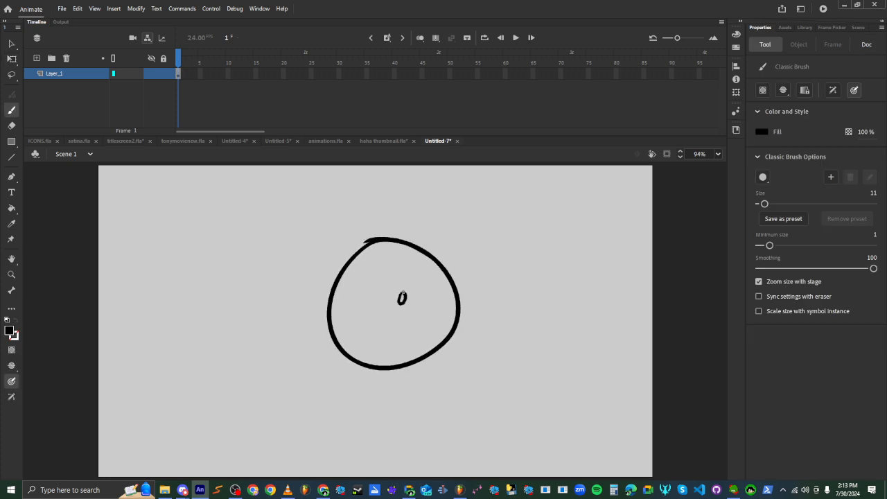
{"action": "left_click_drag", "start_coordinate": [405, 274], "coordinate": [408, 319]}
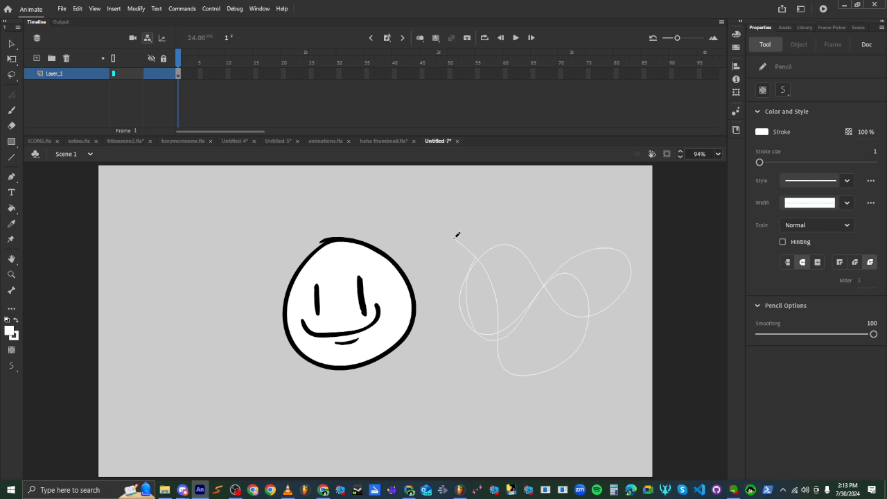
Scribble white test lines beside the face, then undo them.
{"action": "left_click_drag", "start_coordinate": [457, 236], "coordinate": [562, 363]}
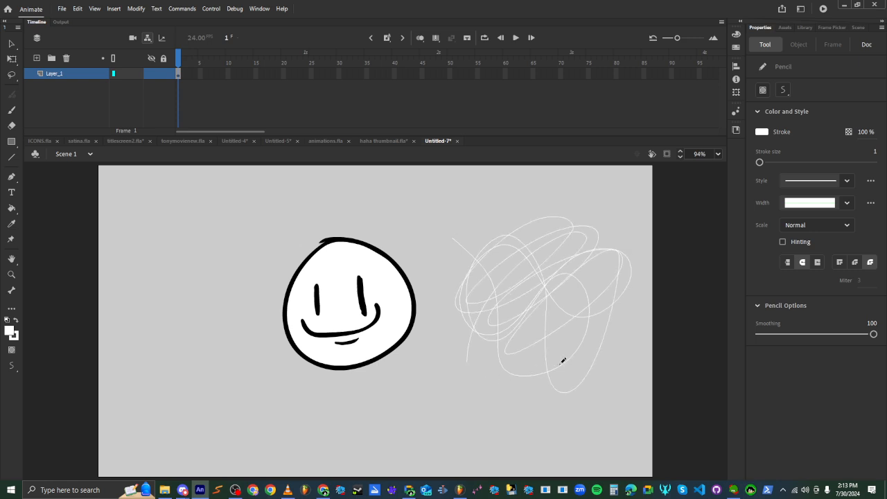
{"action": "key", "text": "ctrl+z"}
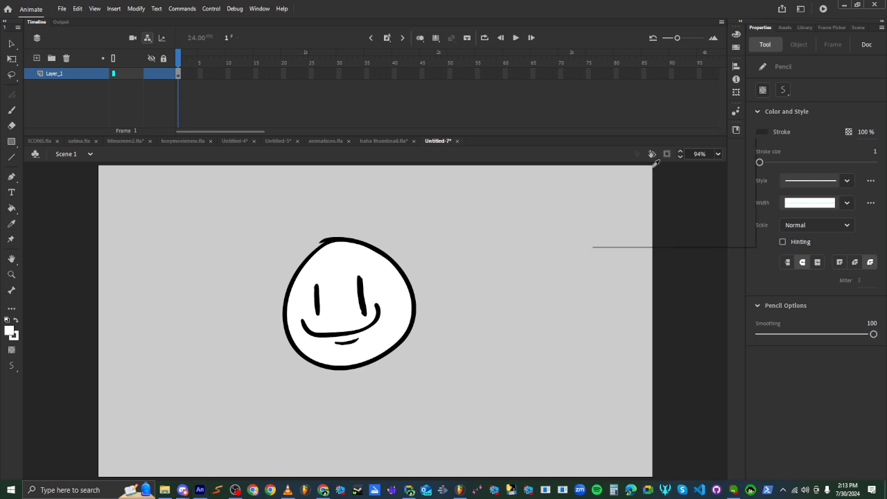
{"action": "left_click", "coordinate": [762, 132]}
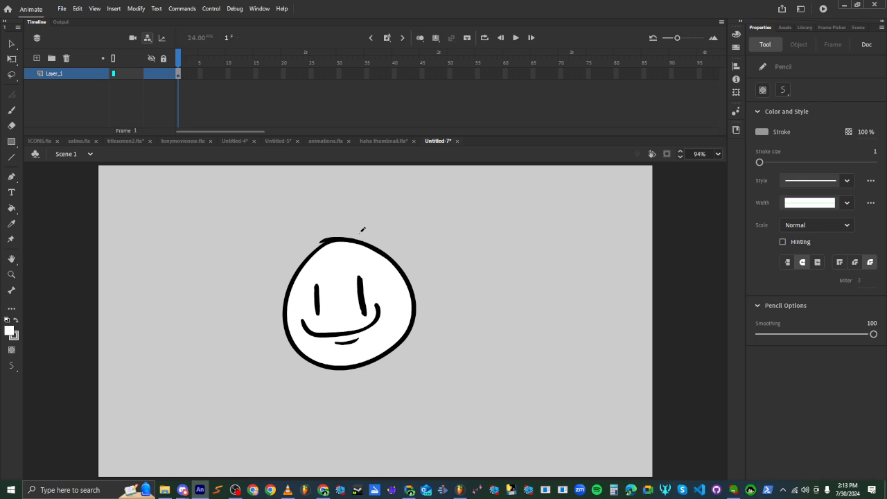
Draw a grey pencil curve from the top of the face down past its lower right.
{"action": "left_click_drag", "start_coordinate": [360, 229], "coordinate": [302, 386]}
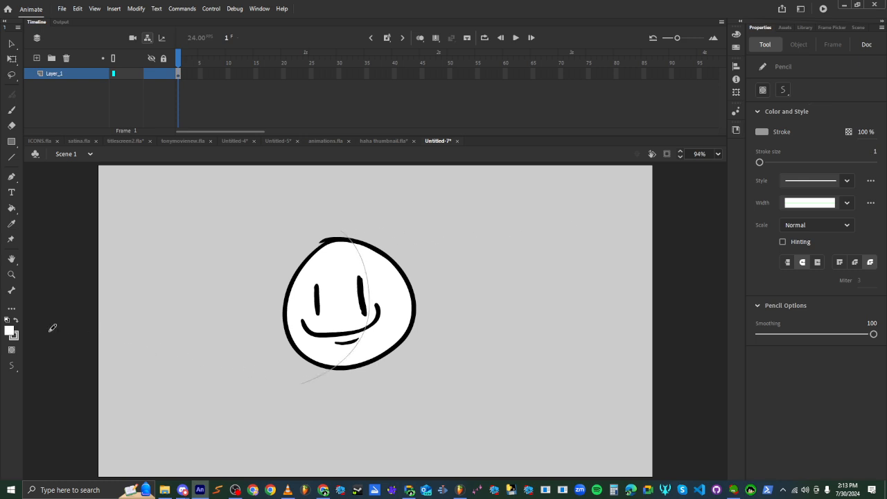
{"action": "left_click", "coordinate": [762, 131]}
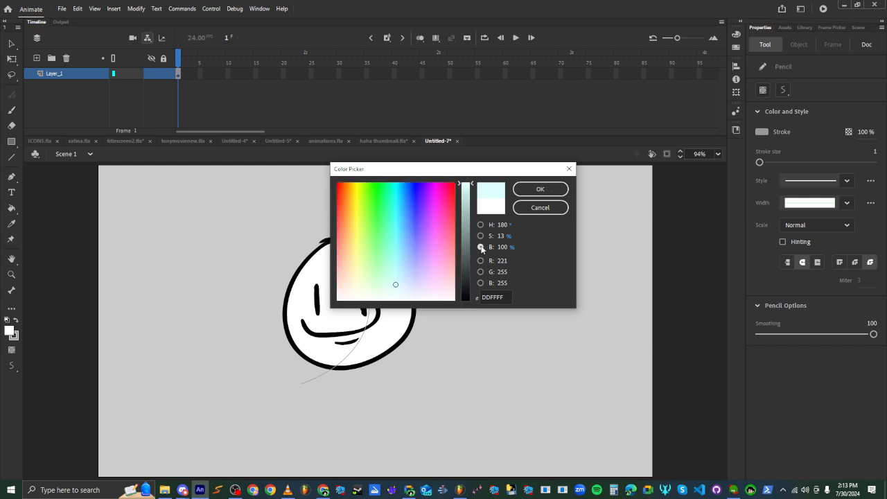
Confirm the bluish-grey shading colour for the right side, then switch to the OBS window.
{"action": "left_click", "coordinate": [540, 189]}
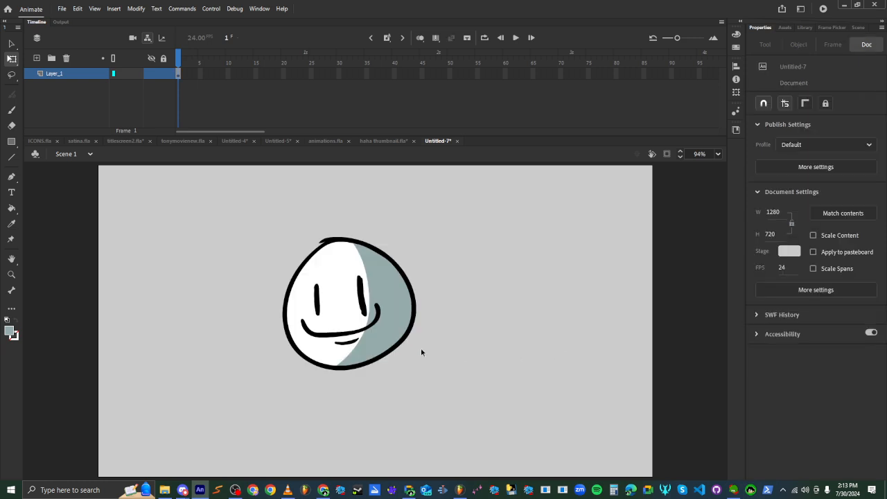
{"action": "key", "text": "alt+tab"}
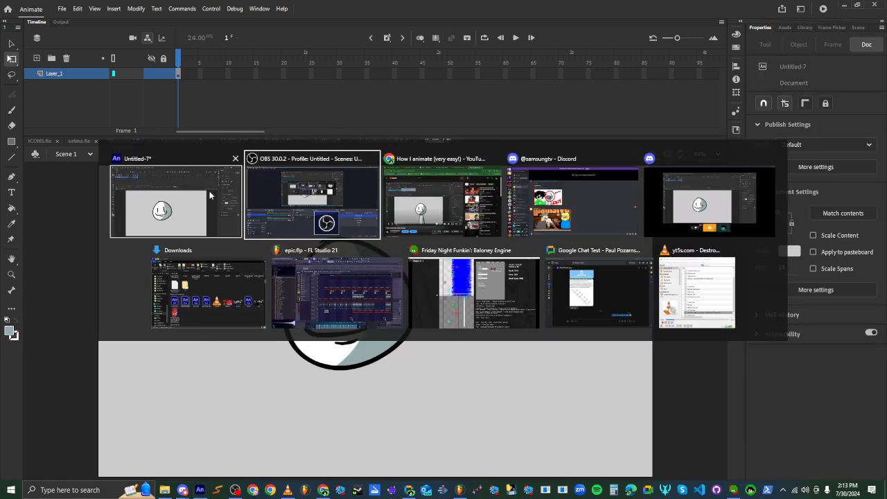
{"action": "left_click", "coordinate": [312, 201]}
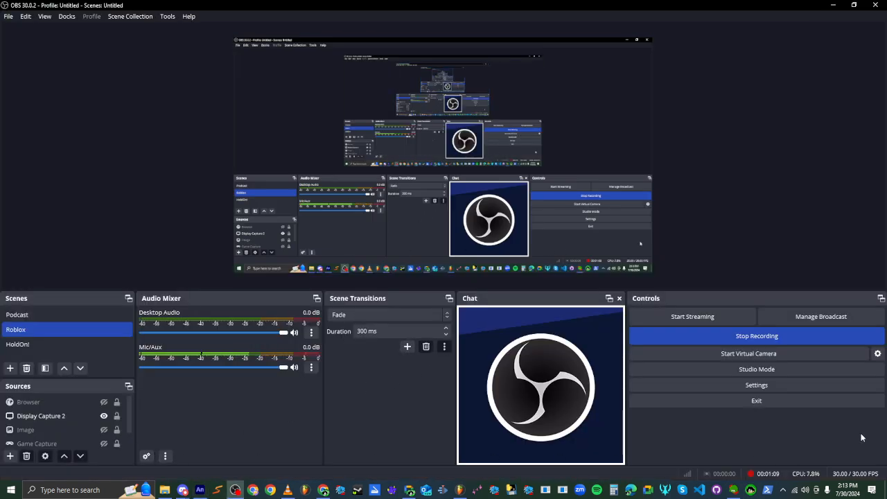
{"action": "mouse_move", "coordinate": [692, 316]}
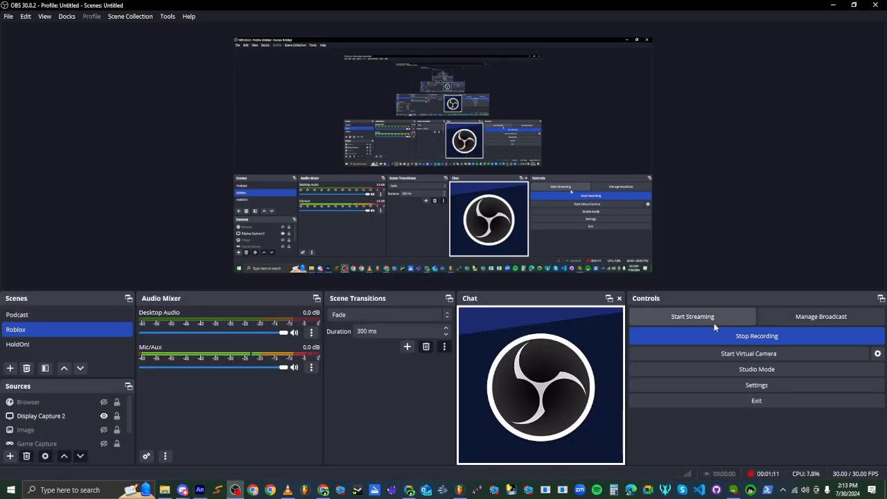